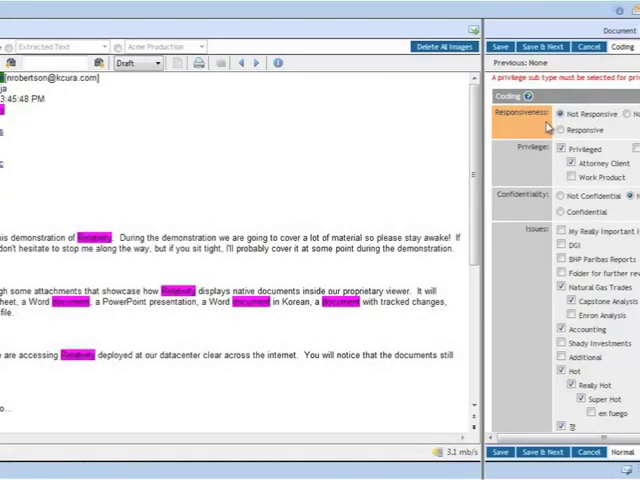
Step: Save AS000001's coding as Not Responsive, Privileged (Attorney Client), Not Sure confidentiality
click(500, 47)
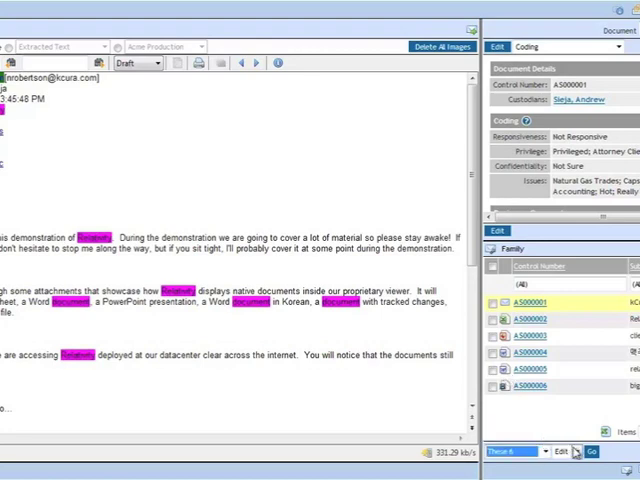
Step: Start mass-editing the six family documents to mark them Responsive
click(592, 451)
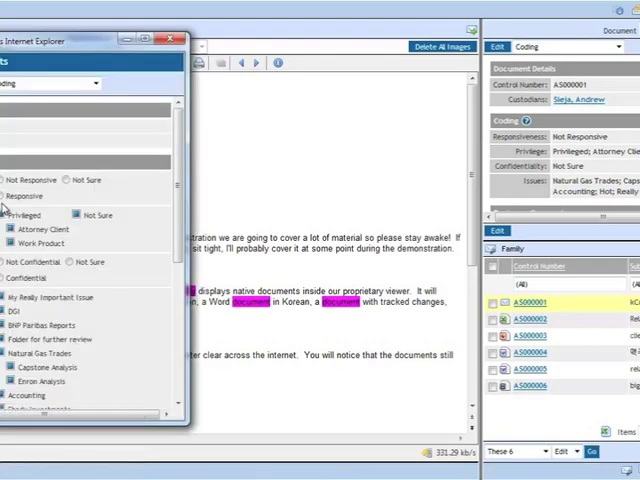
click(22, 195)
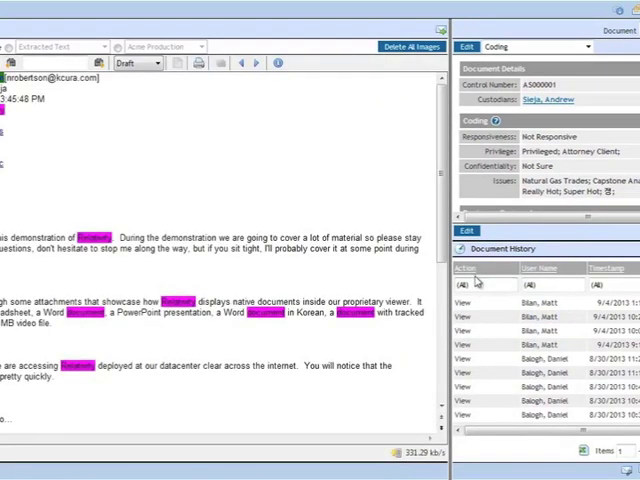
mouse_move(551, 281)
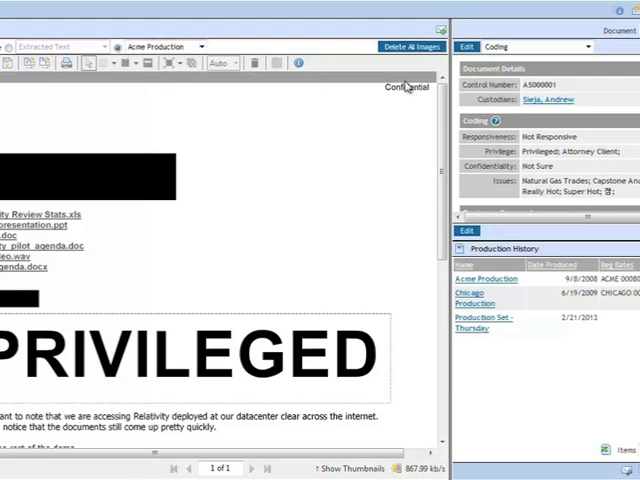
mouse_move(146, 192)
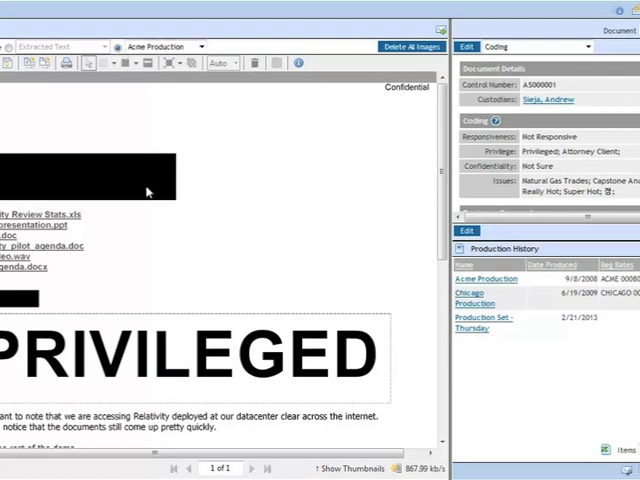
mouse_move(157, 197)
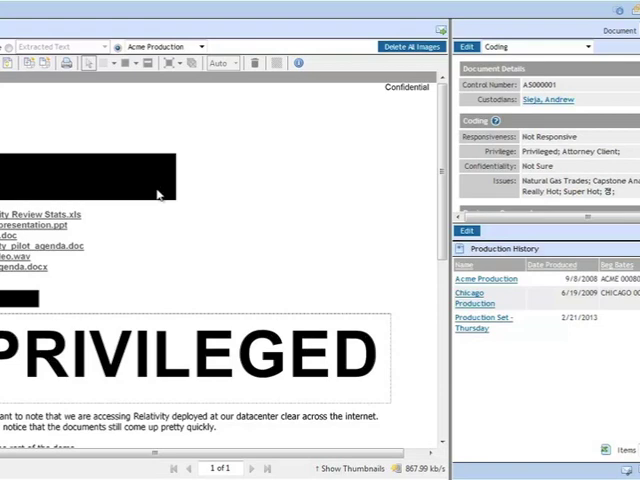
mouse_move(196, 120)
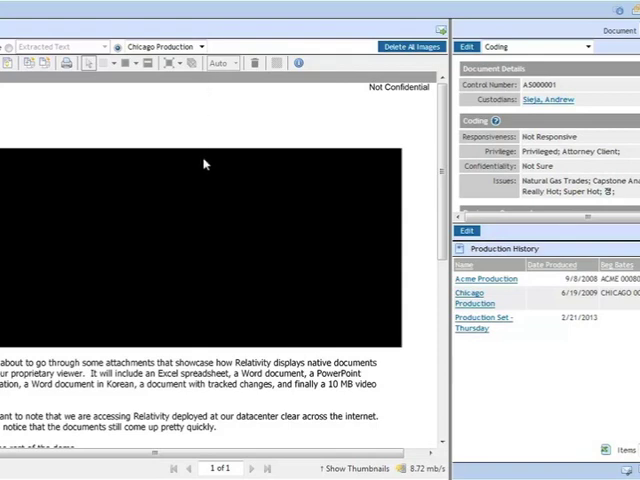
mouse_move(388, 98)
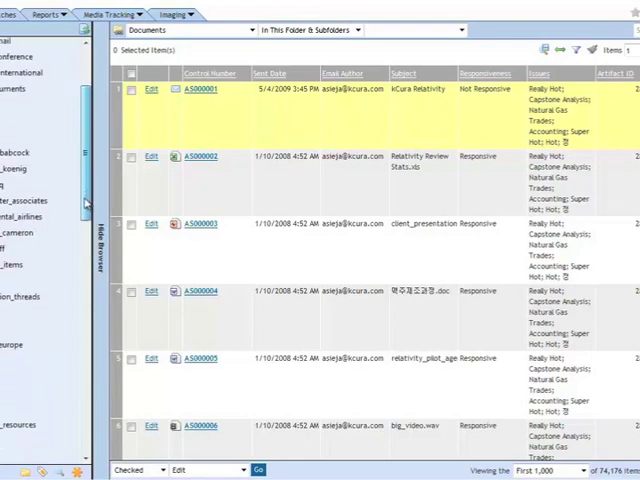
Step: Scroll the folder browser tree to find other folders
scroll(down, 3)
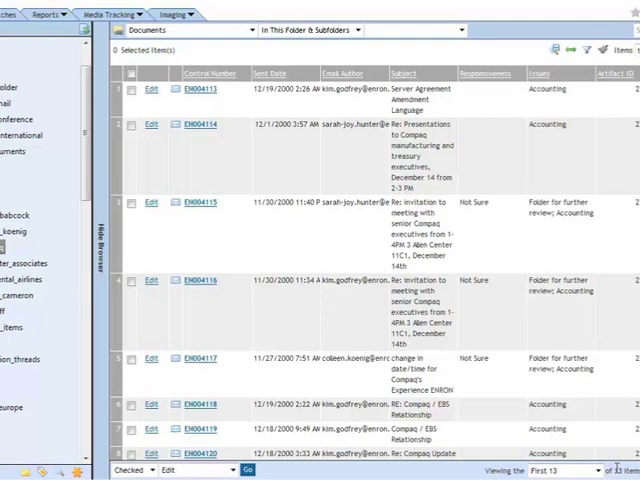
mouse_move(110, 288)
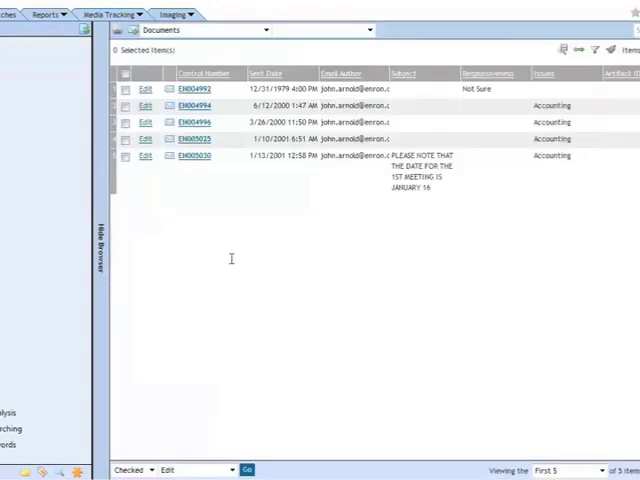
mouse_move(569, 445)
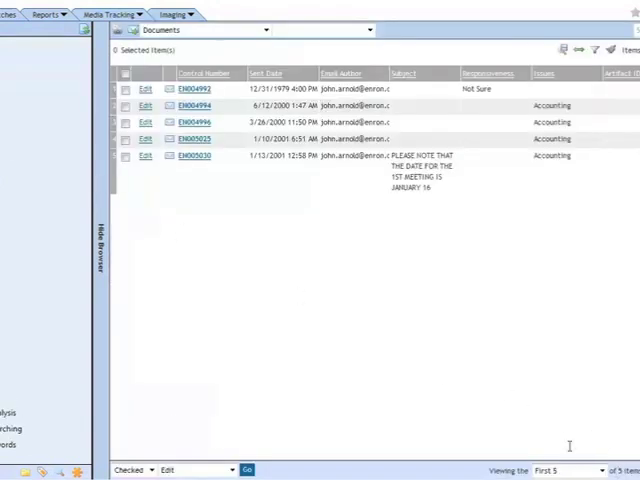